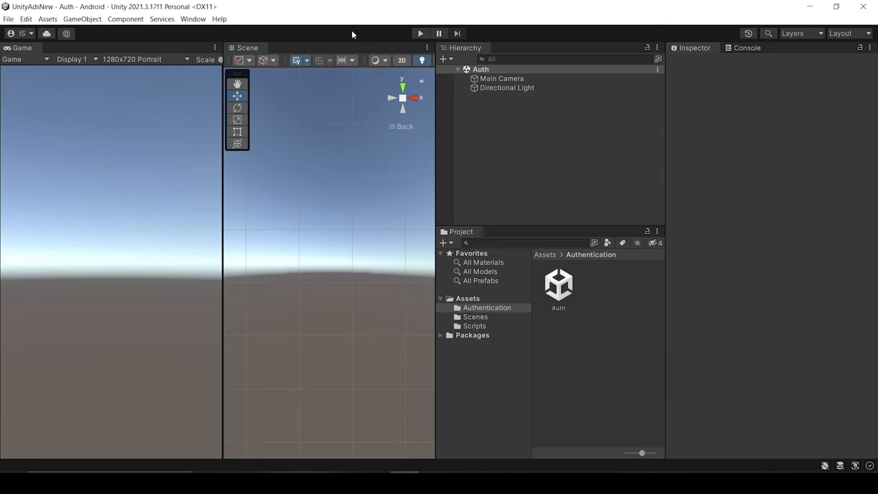
Bring up the Package Manager from the Window menu to install Authentication.
click(192, 19)
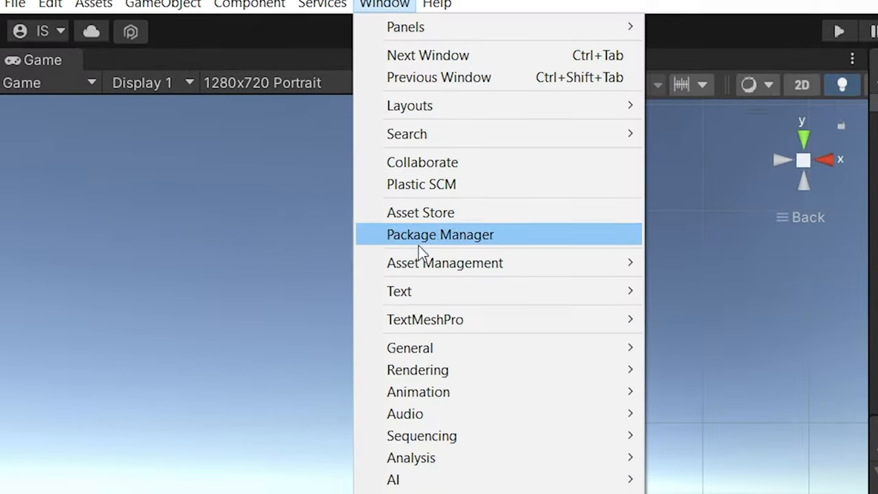
click(441, 233)
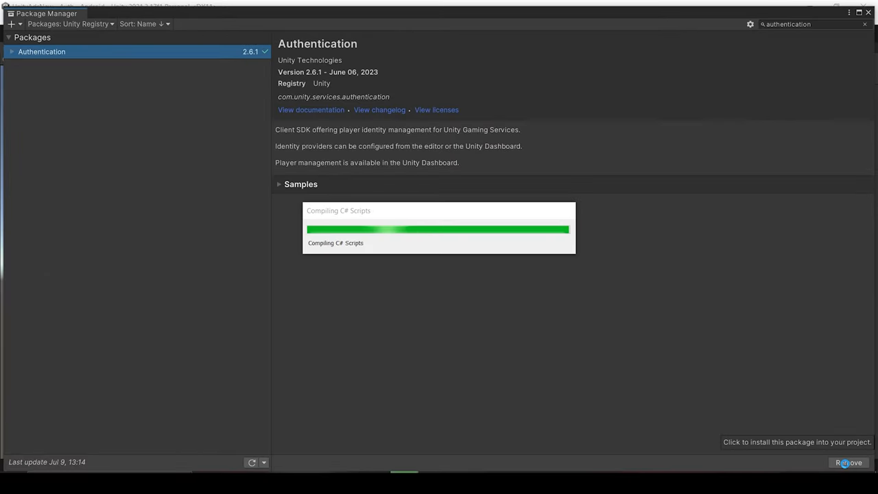
Link the project to the IneptStudio organization and create a Unity project ID.
click(848, 462)
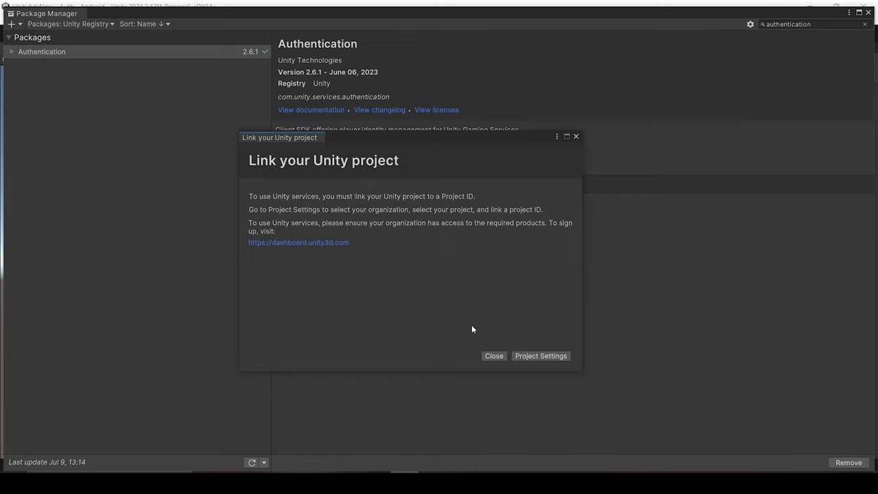
mouse_move(381, 184)
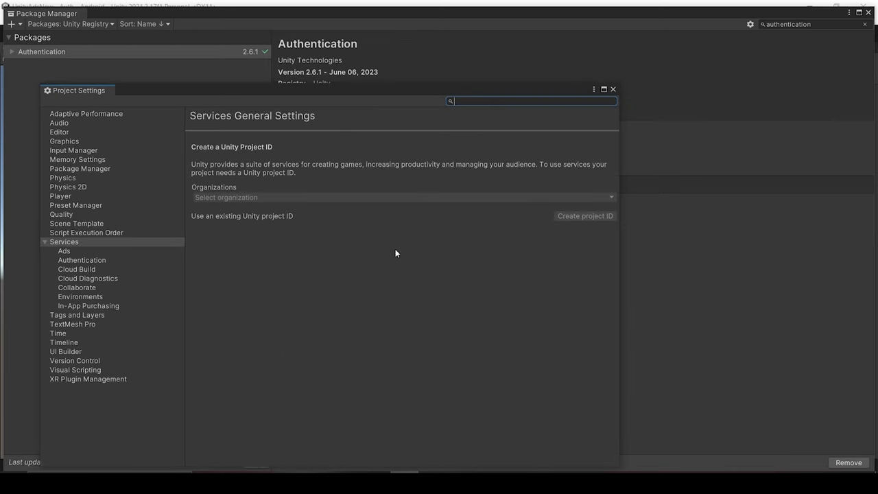
click(400, 198)
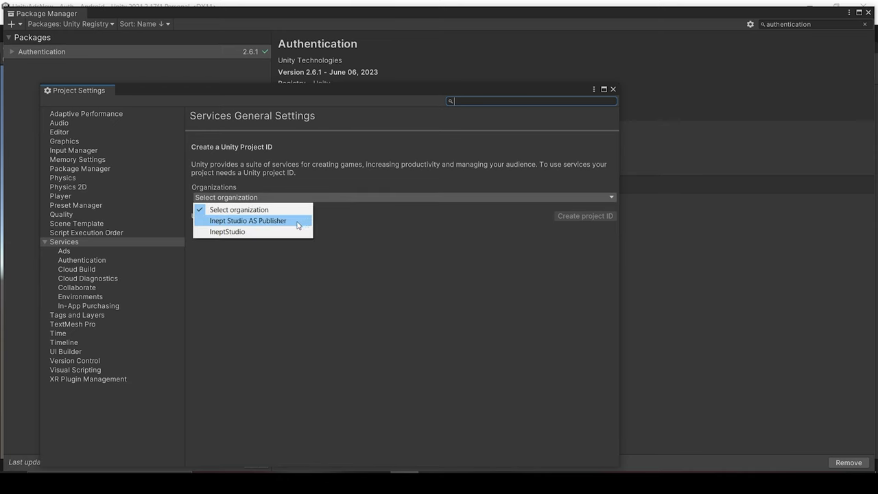
click(228, 230)
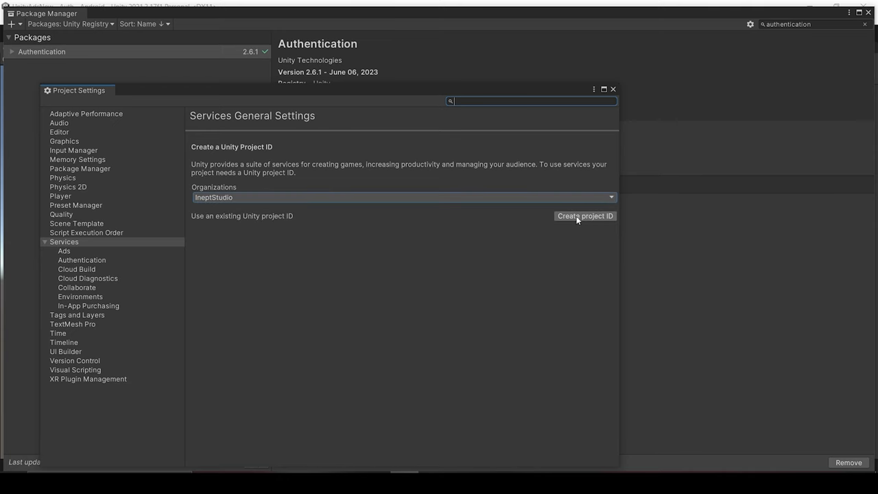
click(585, 215)
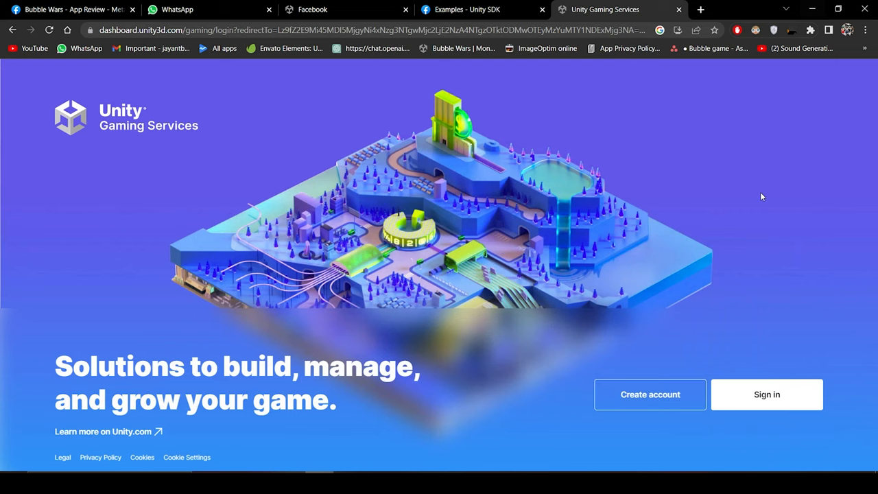
Sign in to the Gaming Services dashboard and go to Authentication > Identity Providers.
click(766, 394)
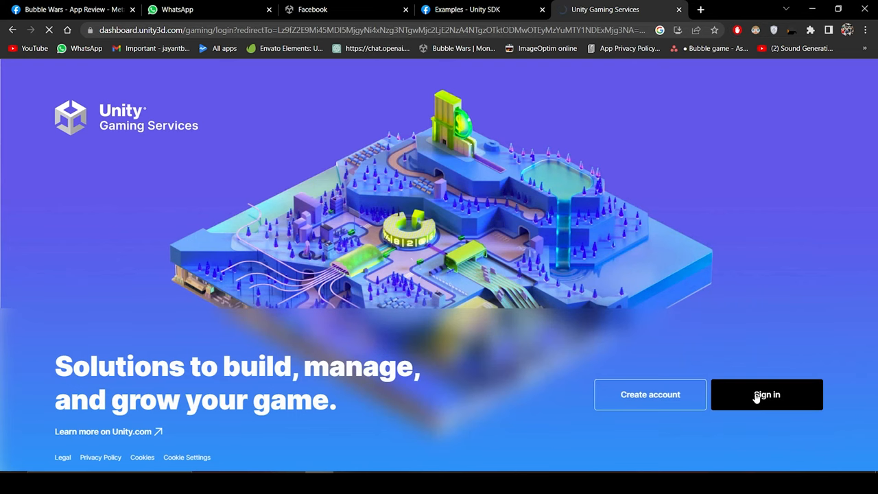
click(766, 395)
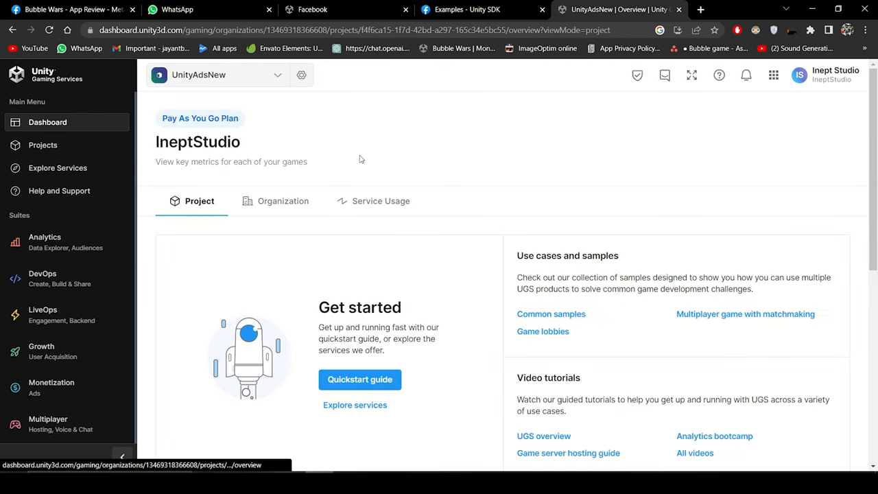
mouse_move(354, 168)
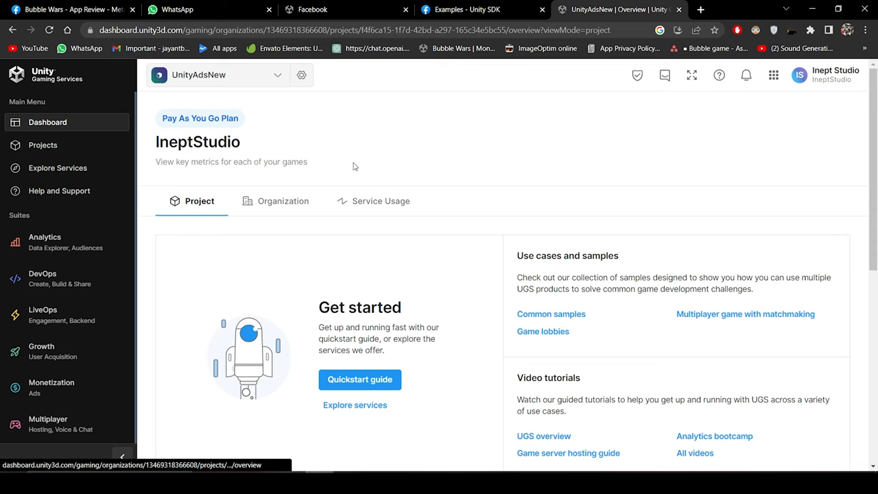
click(57, 168)
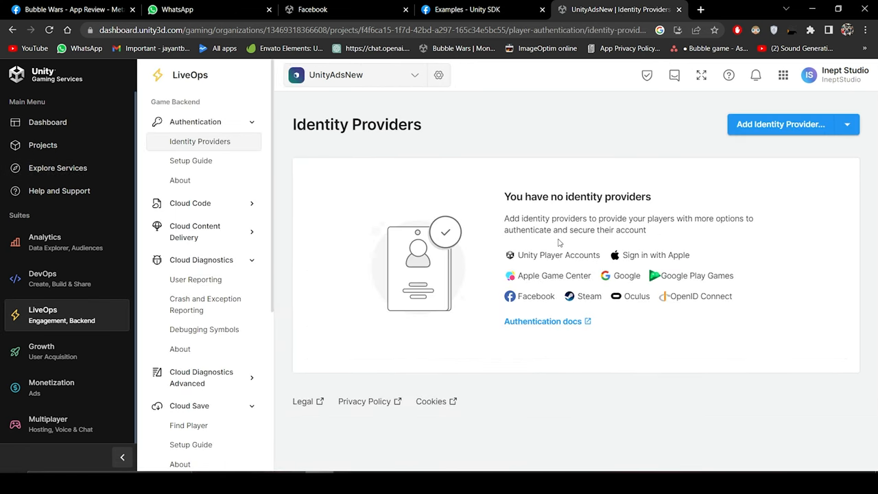
mouse_move(495, 192)
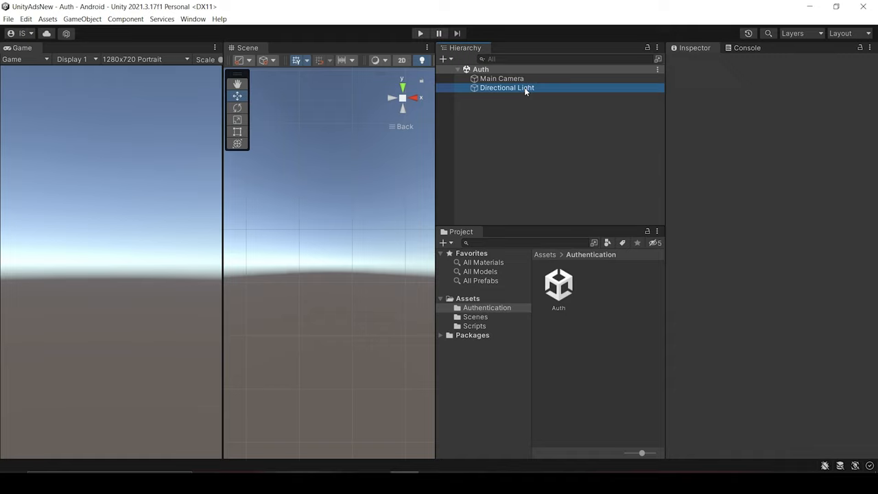
Add a Sign in button and a Text named Status under the canvas.
click(503, 78)
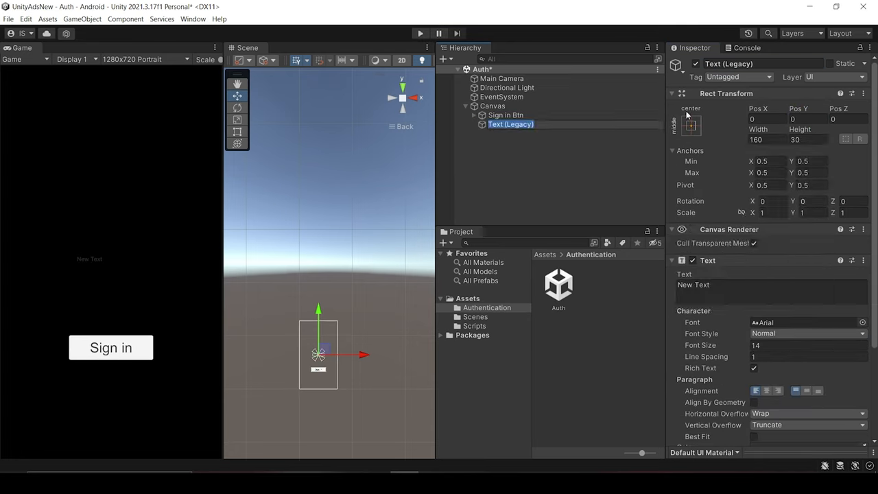
text(Status)
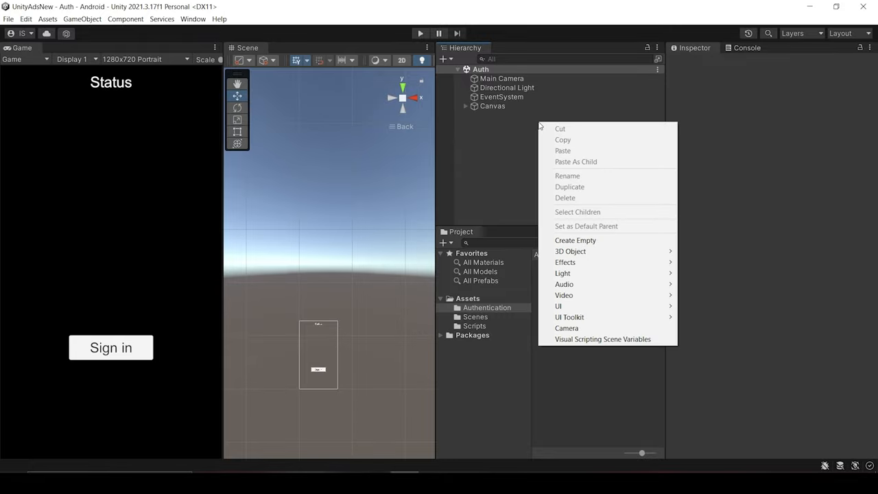
Create an empty GameObject named AuthManager and add a new script component to it.
click(574, 240)
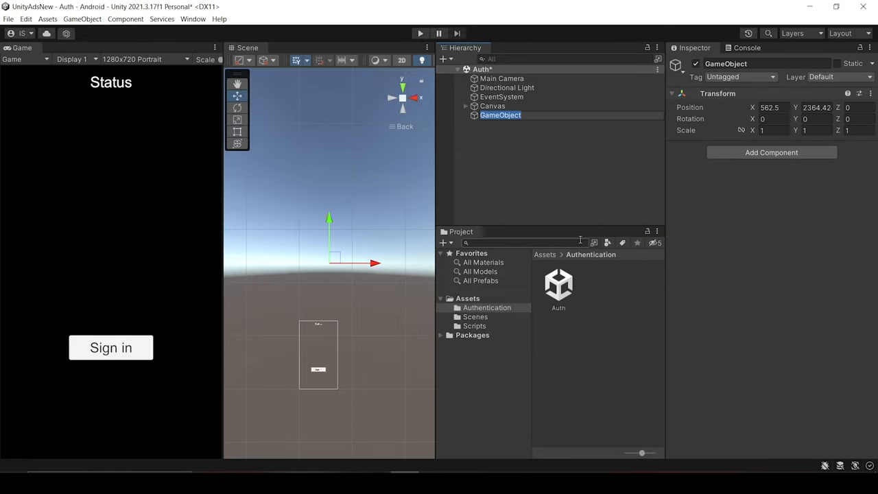
text(AuthManager)
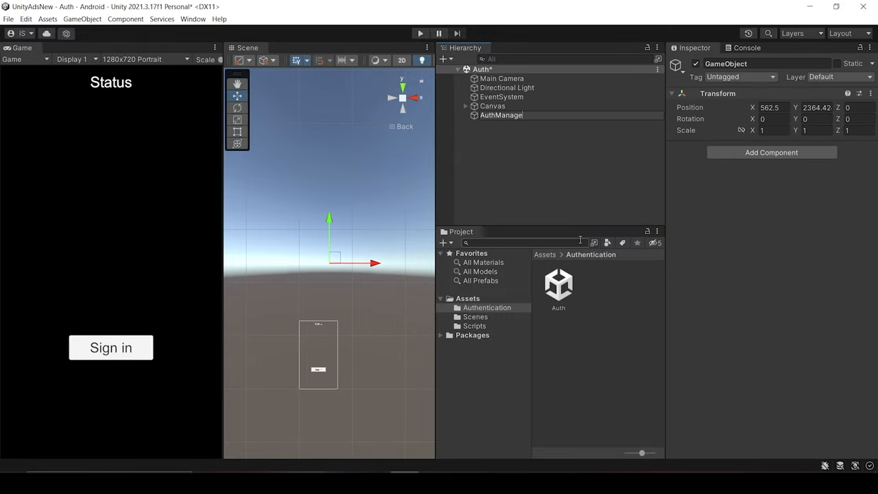
click(503, 115)
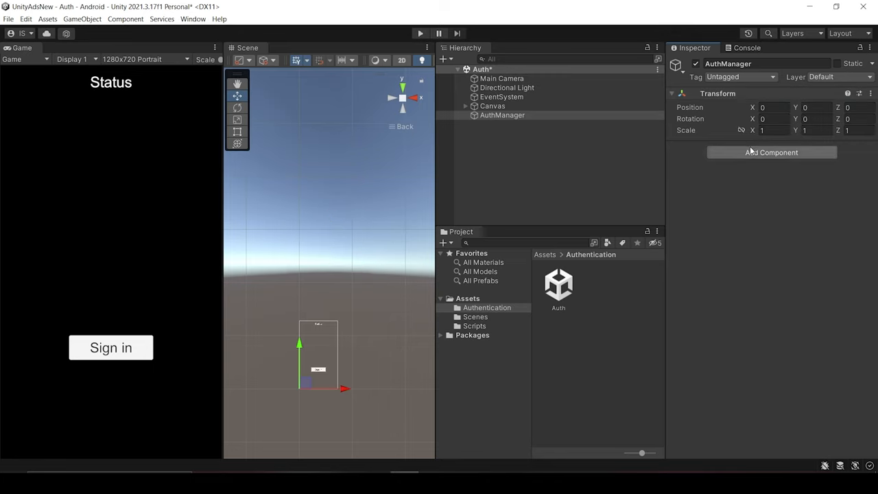
click(771, 151)
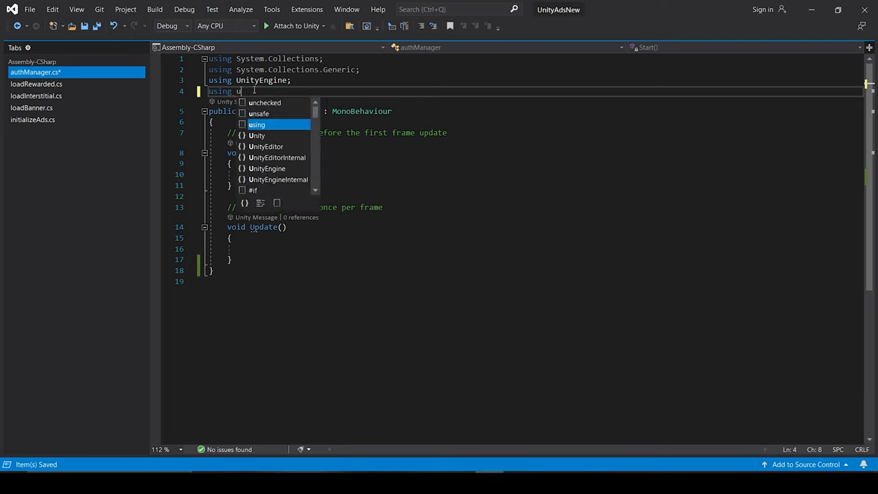
Import Unity.Services.Core, Authentication, Tasks and UnityEngine.UI, and declare public Text logTxt.
text(nity.Services.c)
text(using)
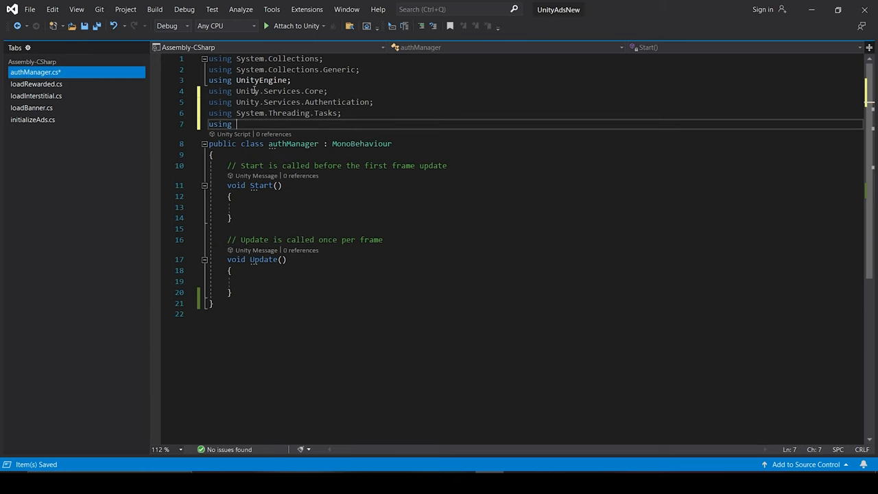
text(UnityEngine.ui)
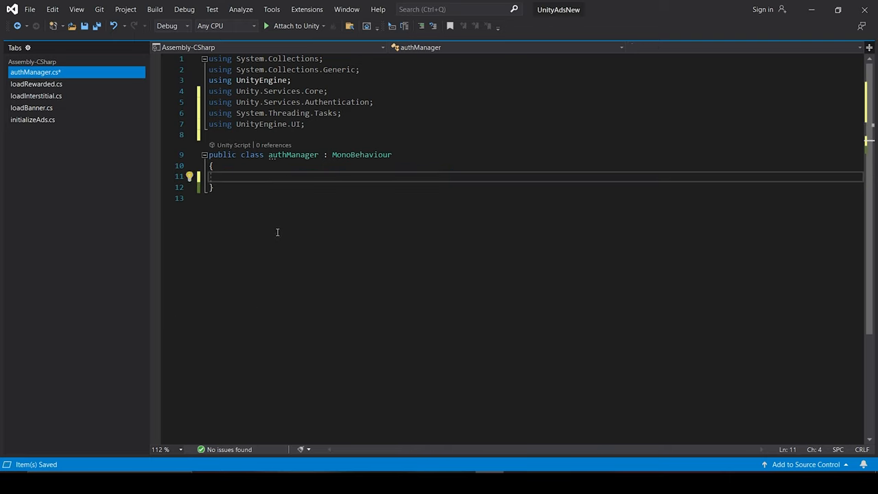
text(public text)
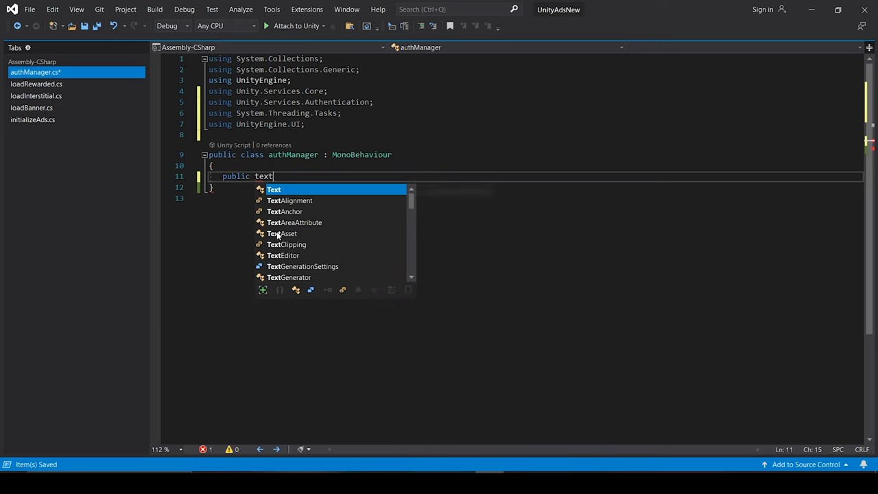
text(logTxt;)
text(a)
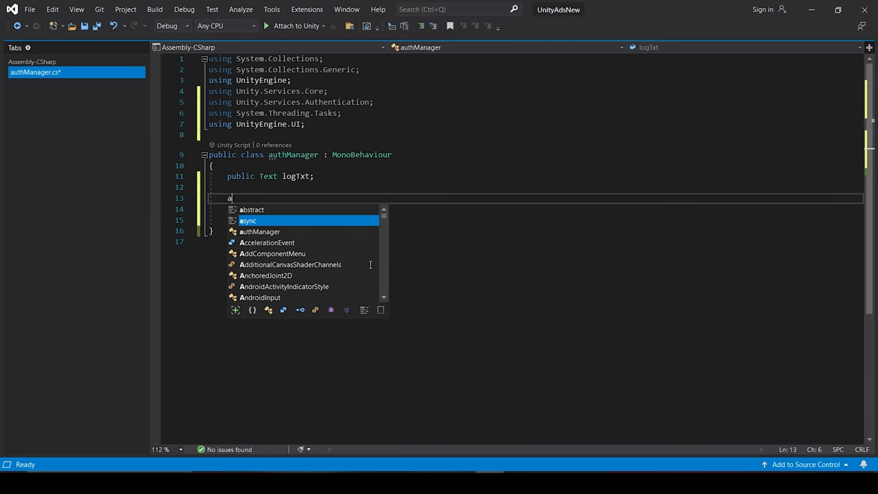
Make Start async and await UnityServices.InitializeAsync(), leaving room for the next method.
text(sync void Start() {)
click(533, 208)
text(await UnityServices.InitializeAsync()
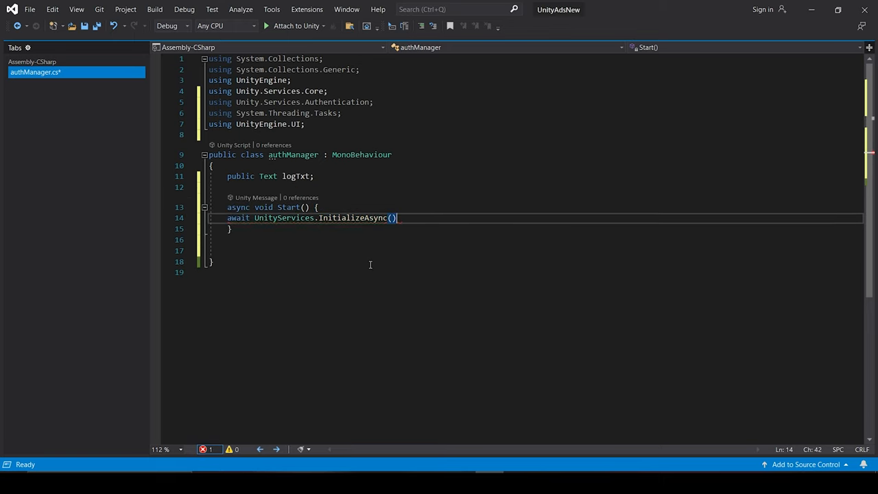
text(;)
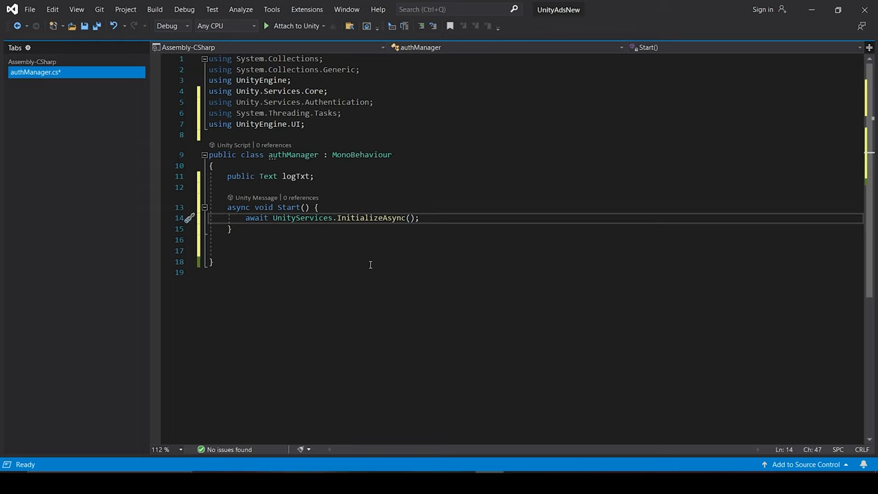
key(enter)
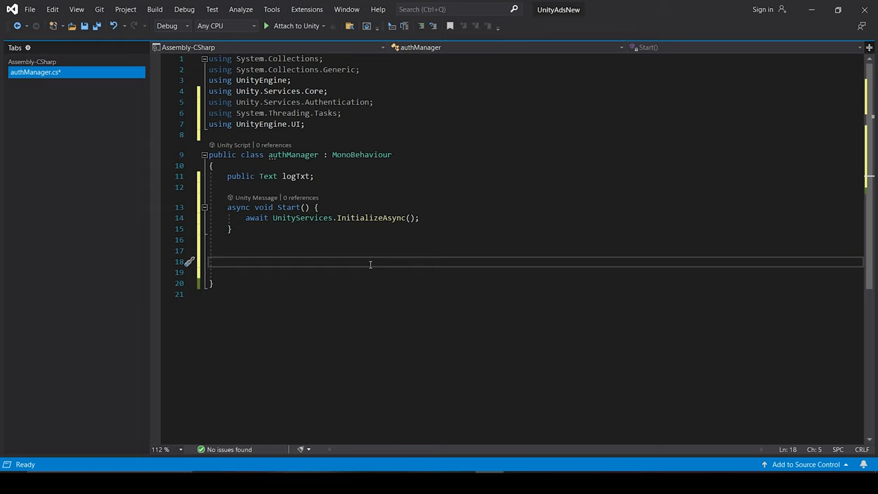
text(async void)
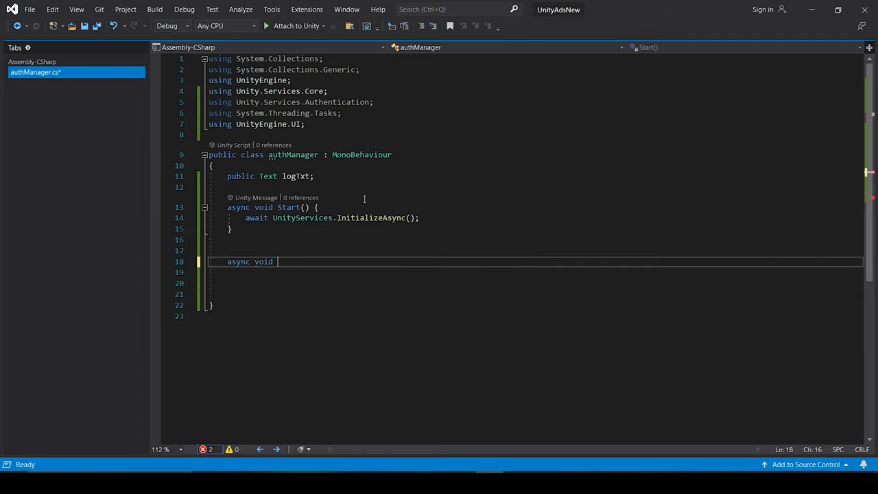
Write async SignIn awaiting signInAnonymous, a Task calling AuthenticationService.Instance.SignInAnonymouslyAsync().
text(SignIn() {)
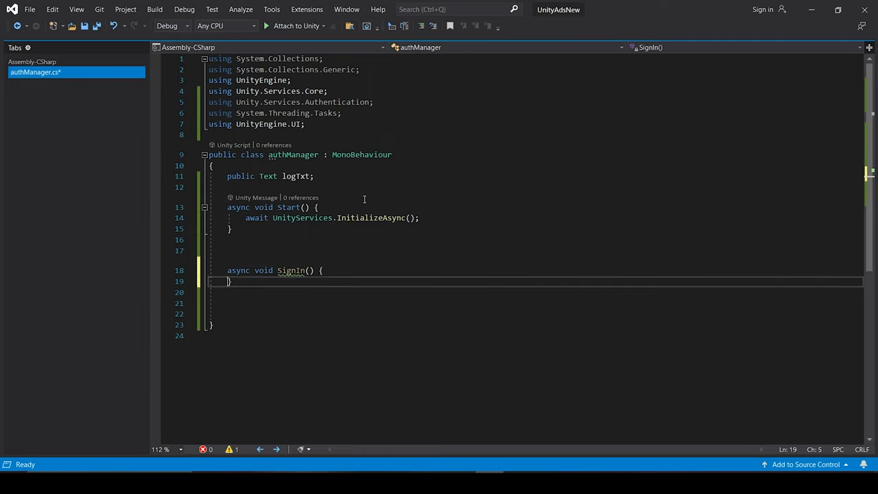
text(async ta)
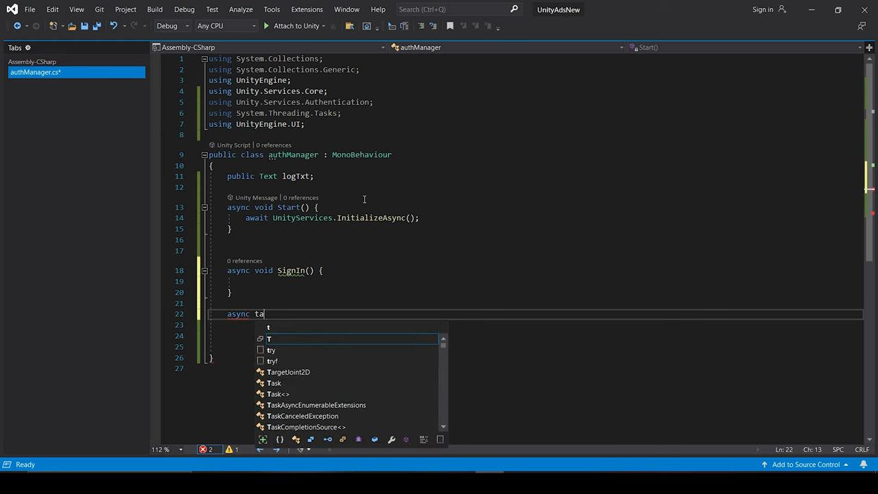
text(sk signInAnonymous() {)
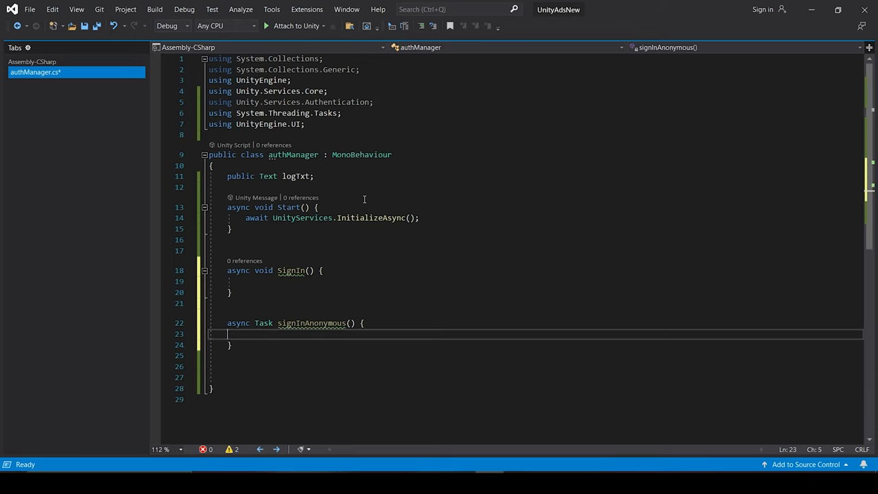
text(await)
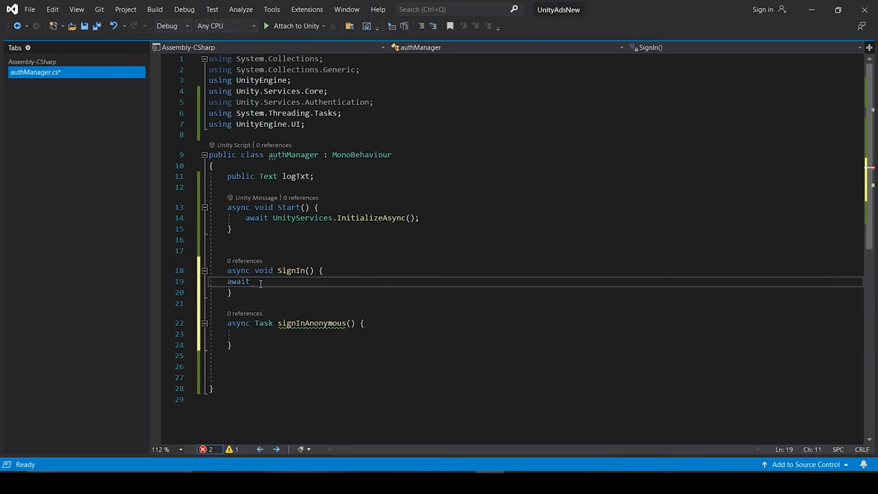
text(signInAnonymous();)
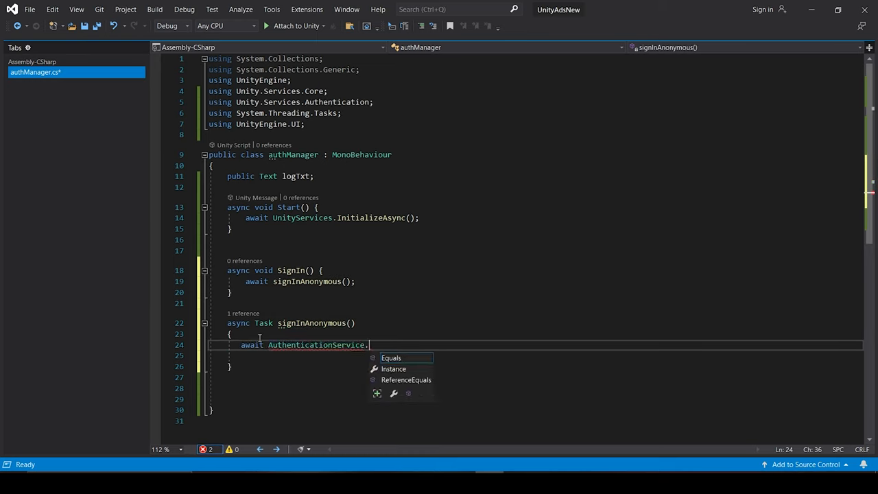
text(Instance.signin)
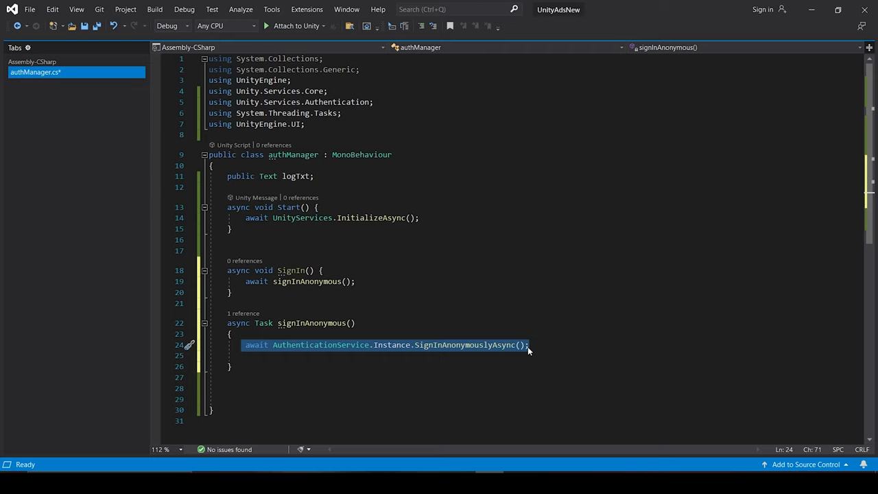
Wrap the sign-in in try, printing success and the Player Id and showing it in logTxt.text.
text(try)
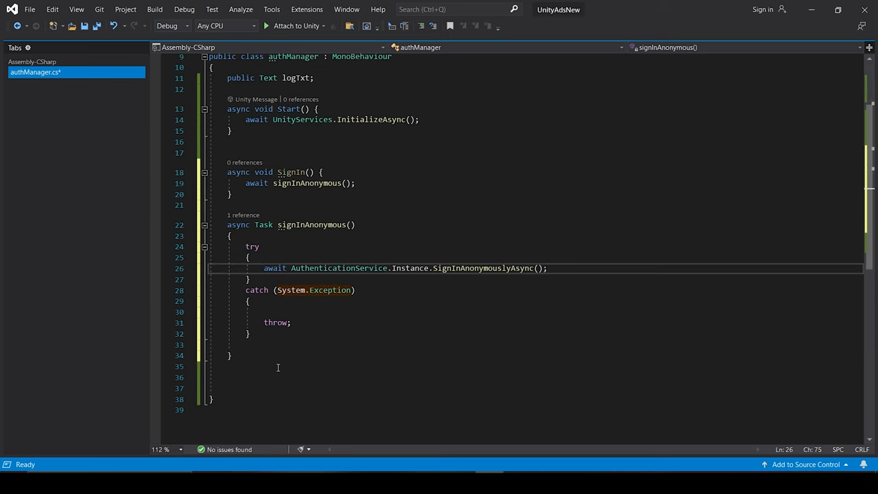
text(print(""))
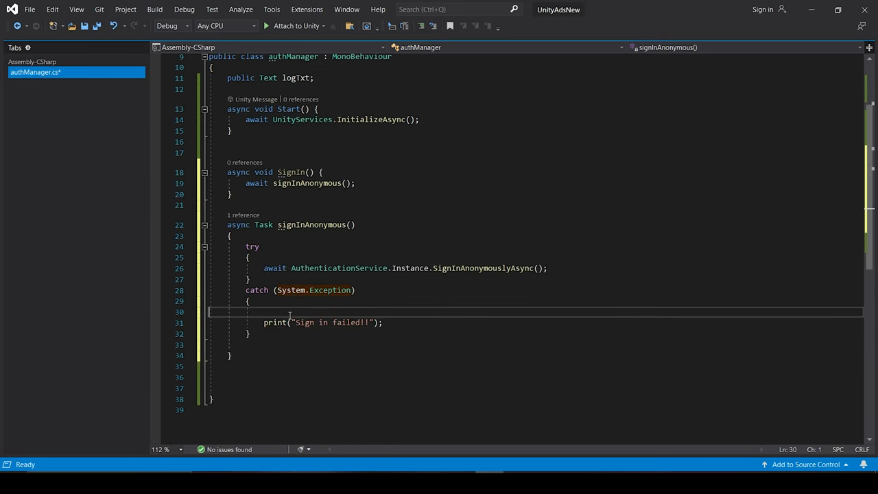
text(print)
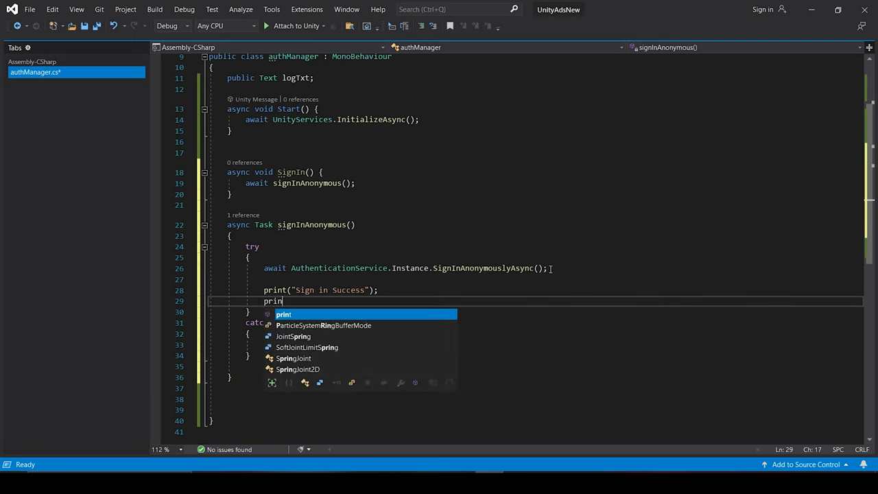
text(("Player Id"))
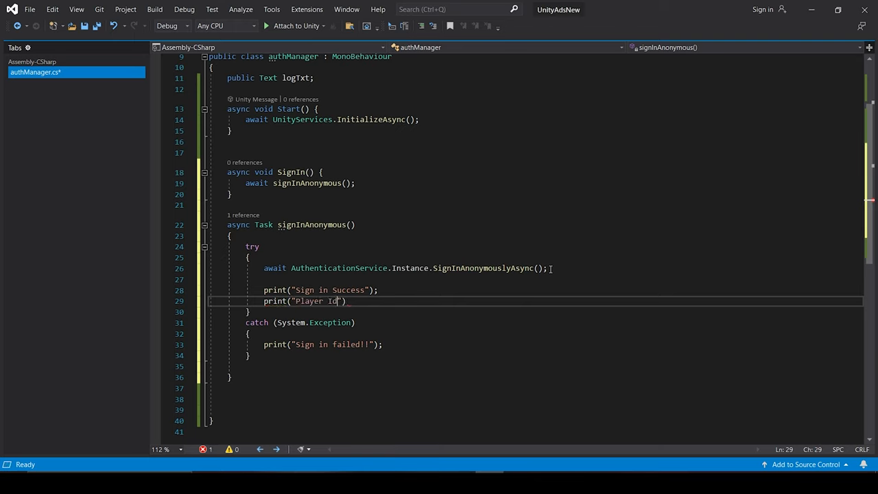
text(+authenticationService.Instance.PlayerId)
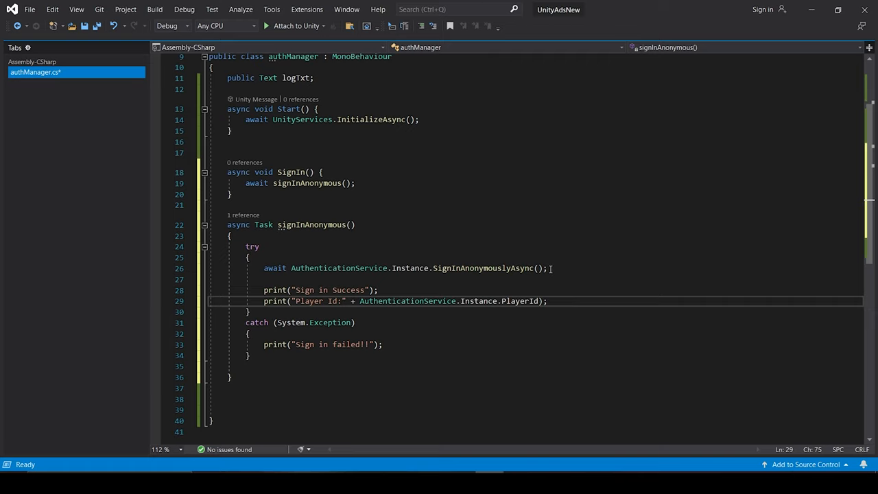
key(Enter)
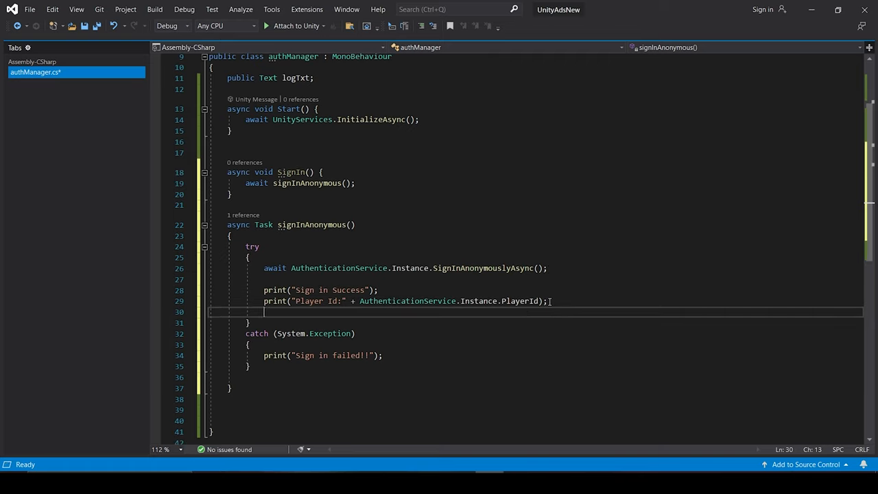
text(logTxt.text="")
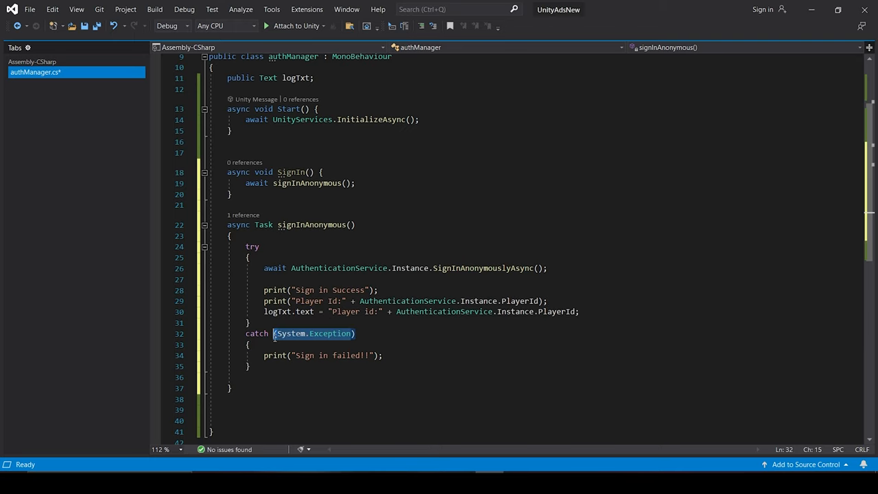
Catch AuthenticationException ex with Debug.LogException and make SignIn public.
text(AuthenticationException ex)
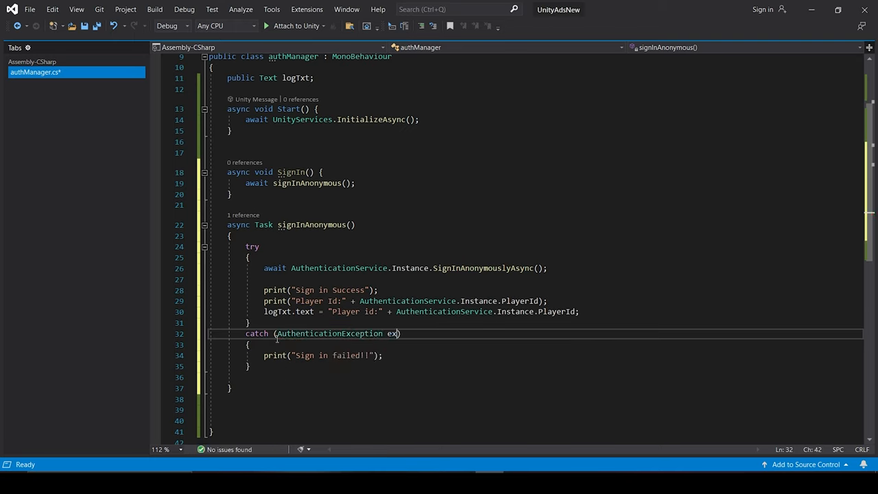
text(Debug.loge)
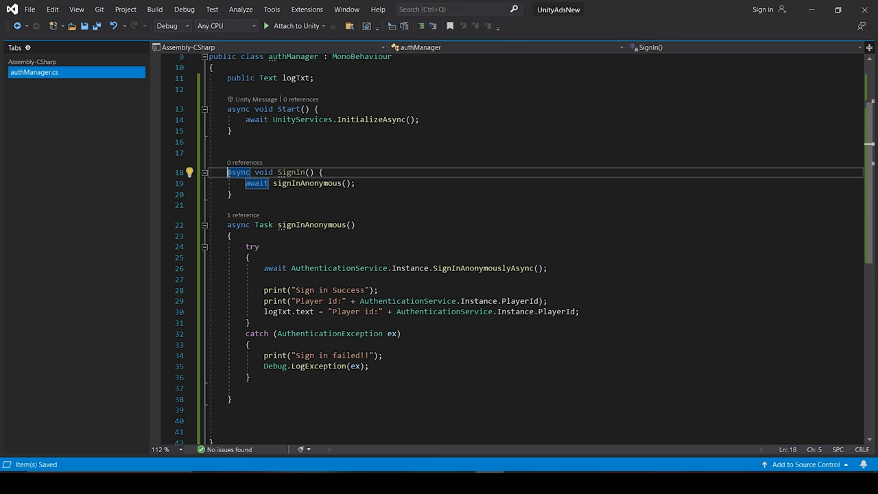
text(public)
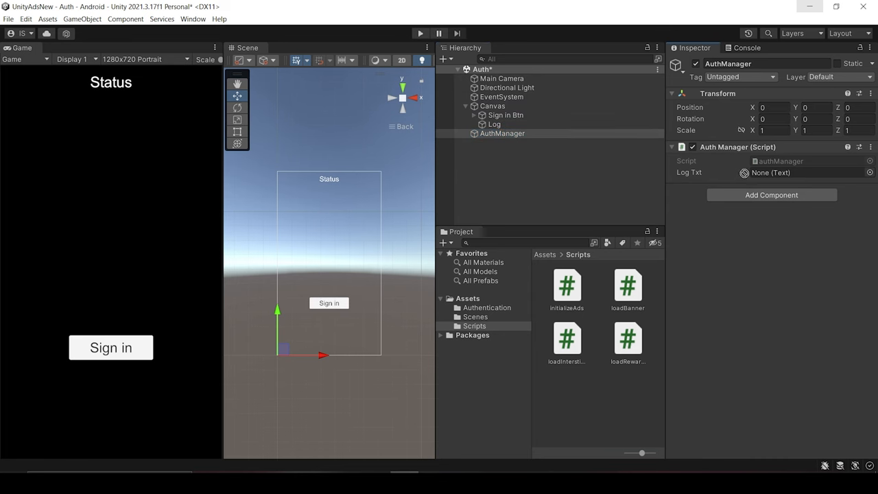
Run the game, sign in anonymously and inspect the Player id console message.
click(505, 115)
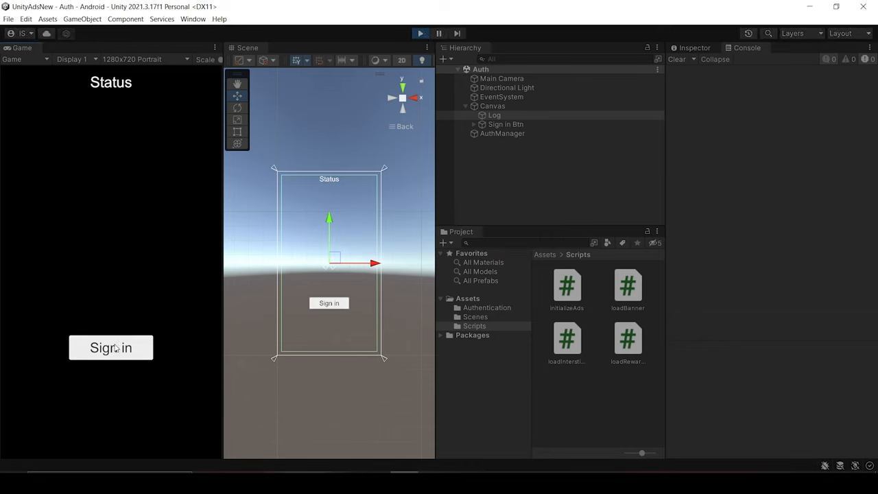
click(109, 347)
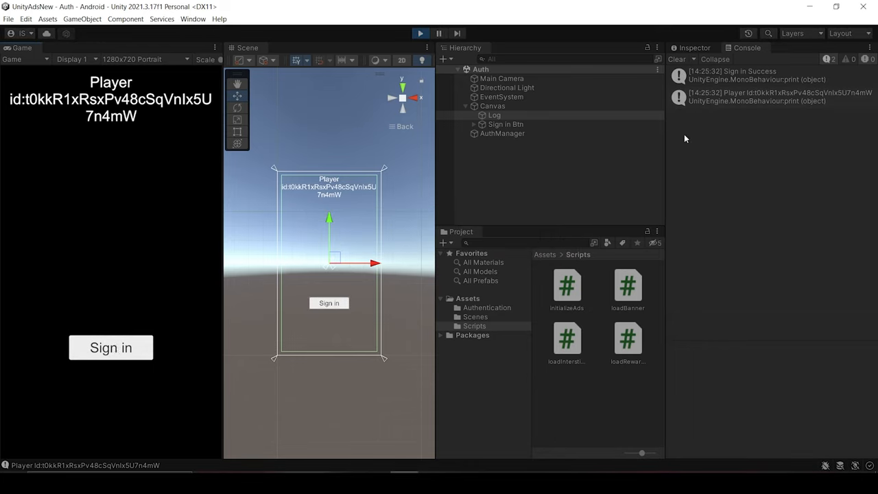
click(754, 97)
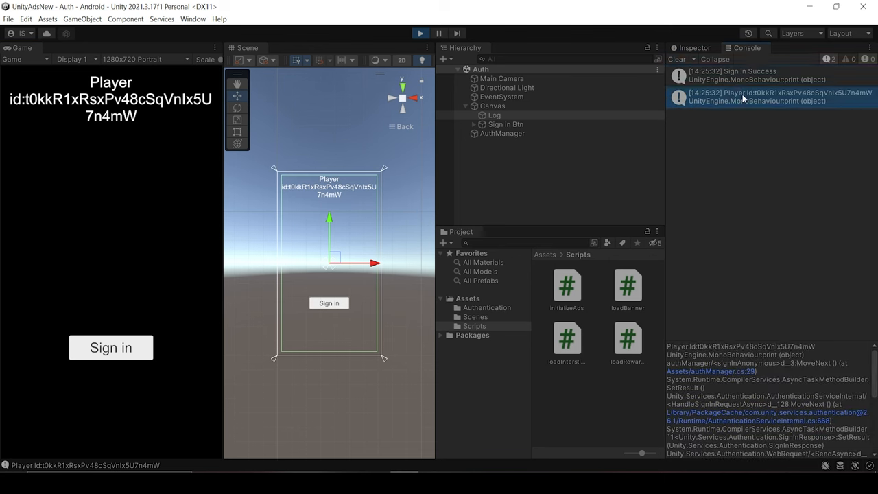
mouse_move(66, 118)
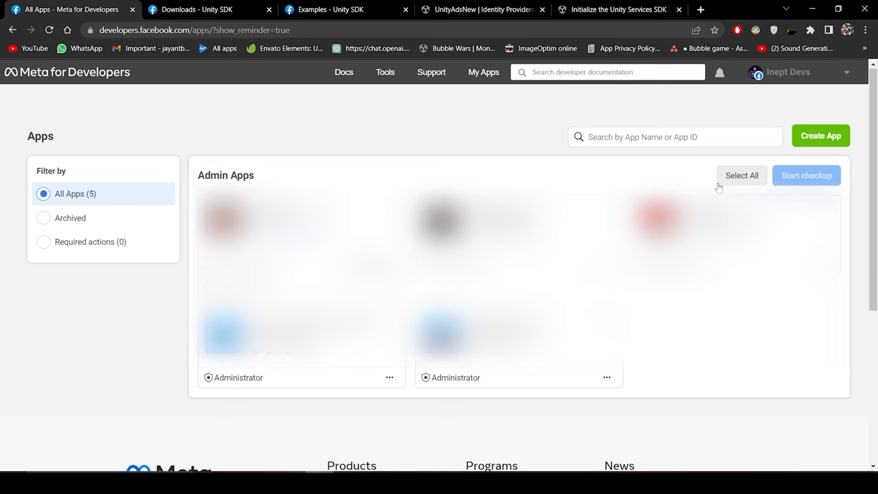
mouse_move(684, 104)
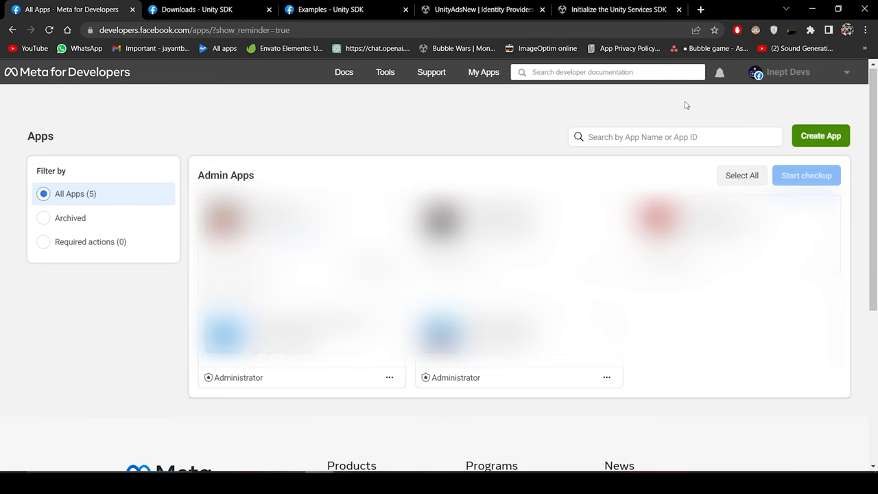
Review the Facebook SDK for Unity Initialize, Login and Express Login samples, then return to the dashboard.
click(199, 9)
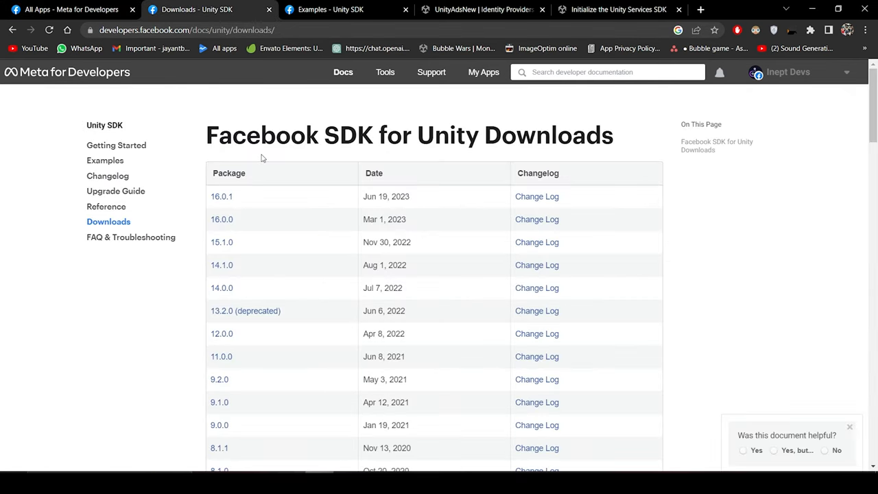
click(331, 8)
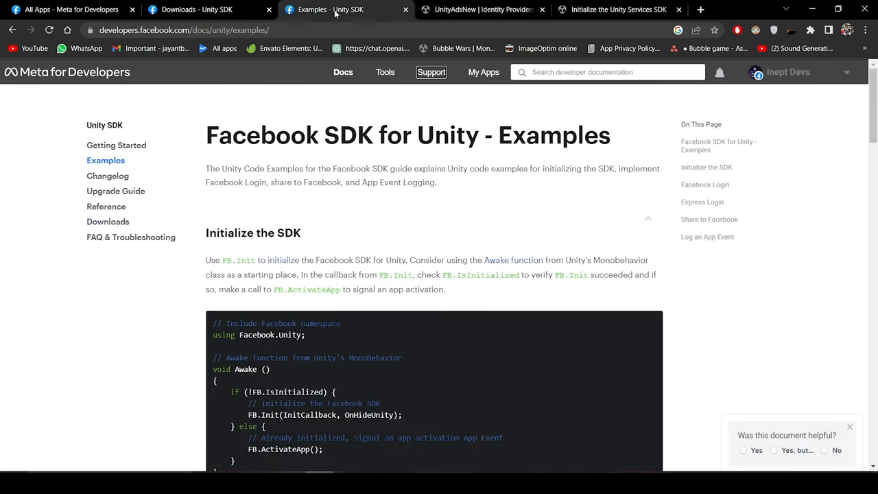
scroll(down, 3)
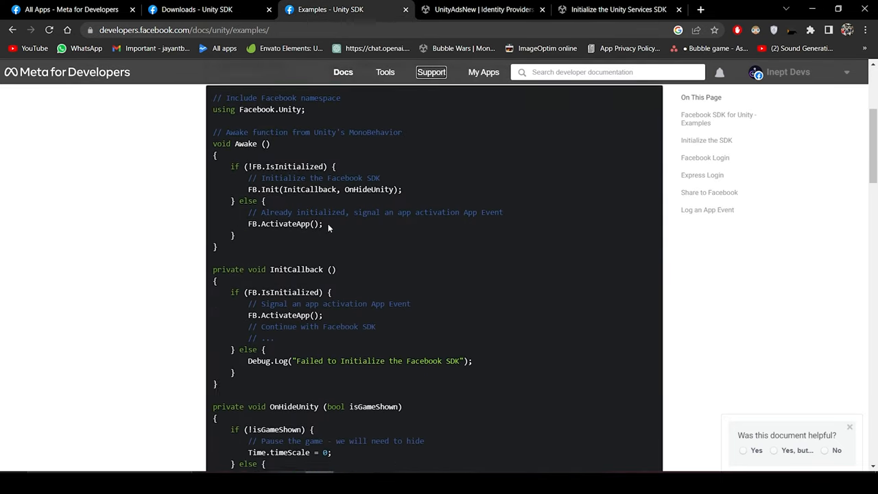
scroll(down, 3)
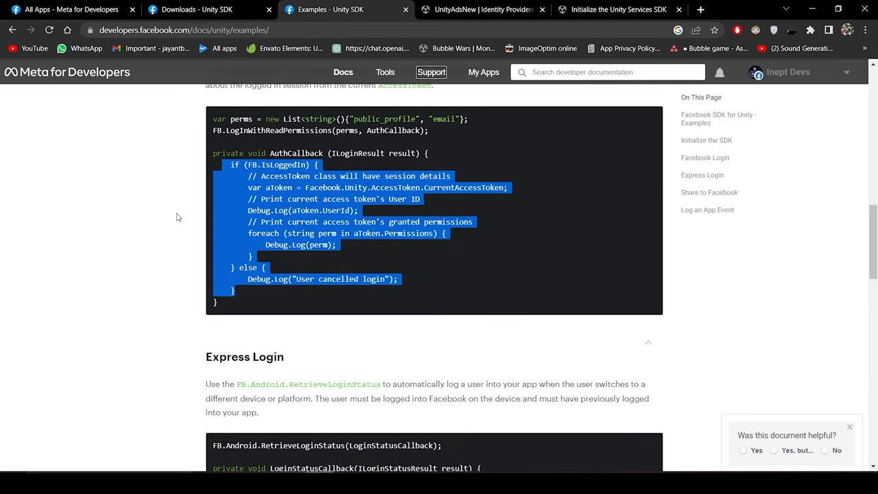
scroll(up, 3)
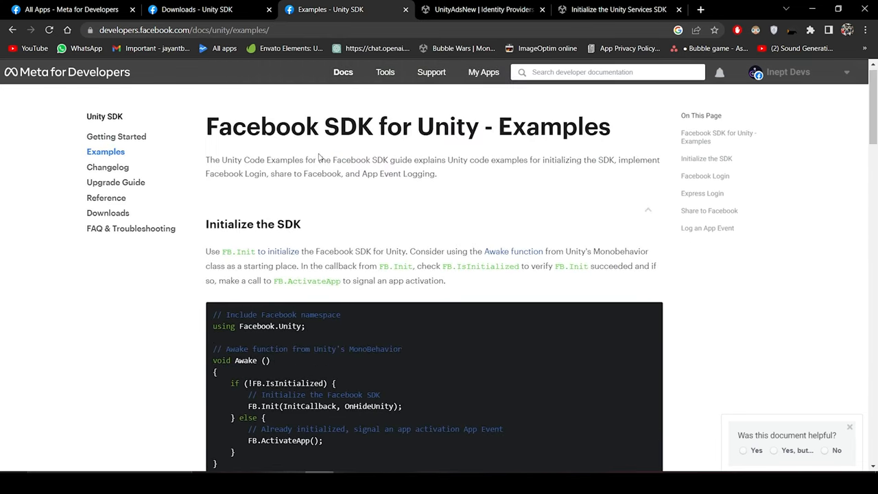
scroll(down, 3)
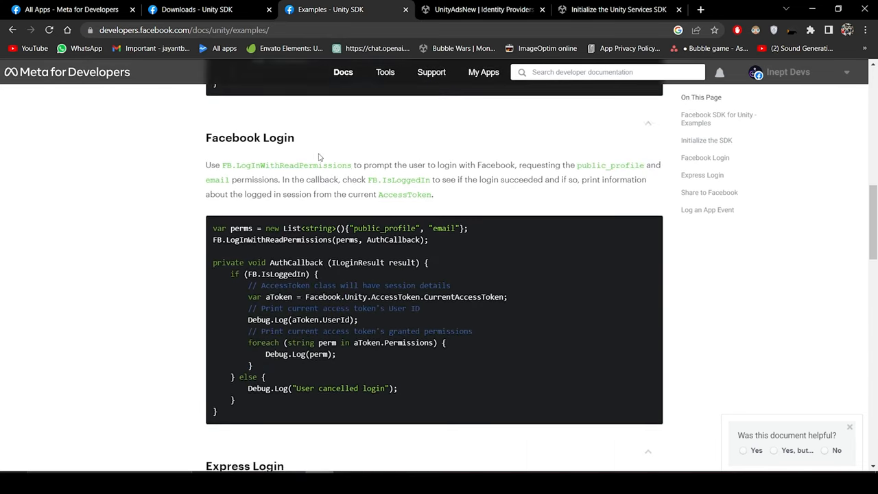
scroll(down, 3)
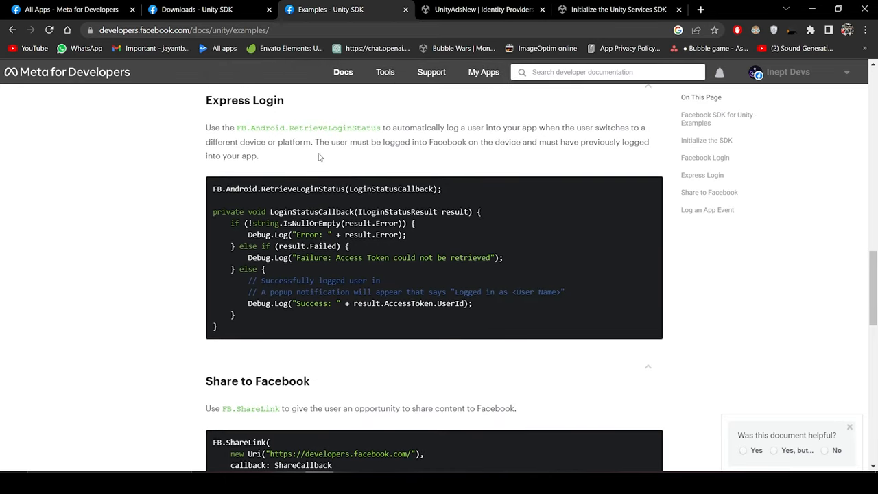
scroll(down, 3)
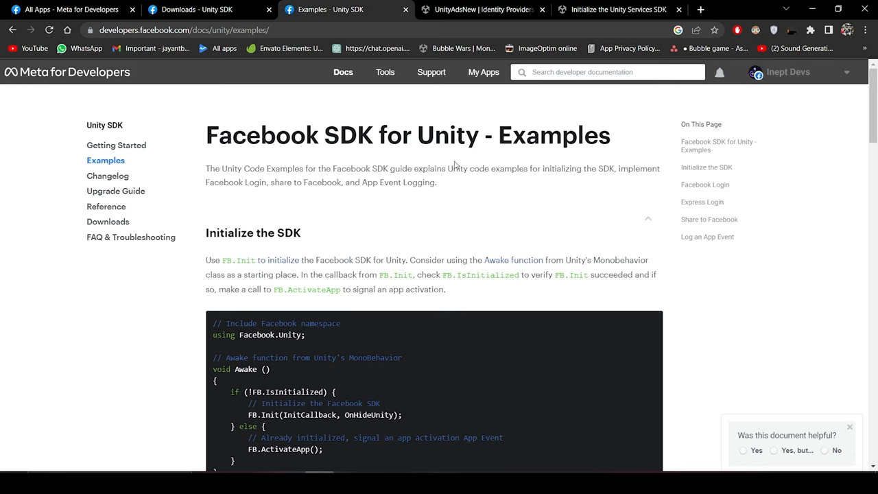
mouse_move(492, 58)
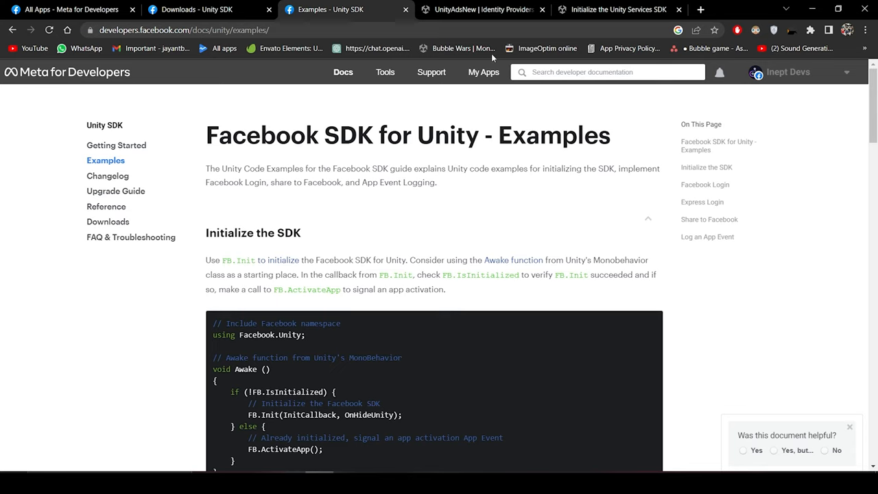
click(480, 8)
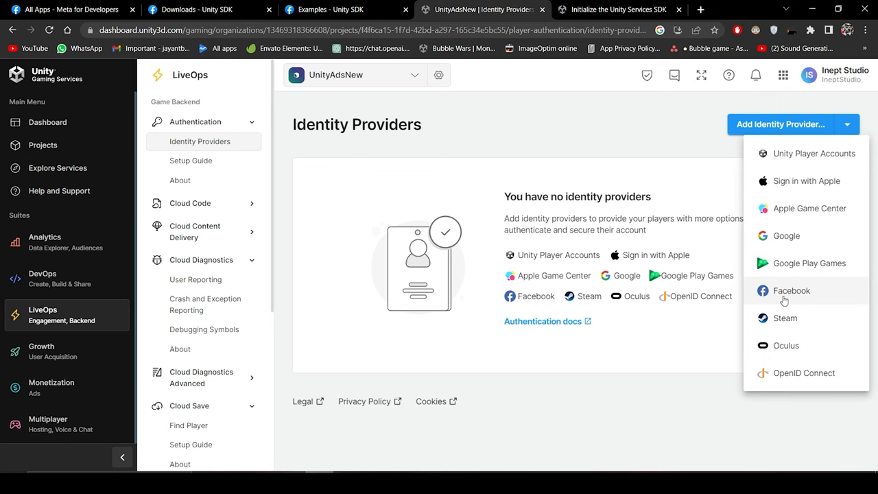
Choose Facebook as a new identity provider and focus its App ID and App secret fields.
click(790, 291)
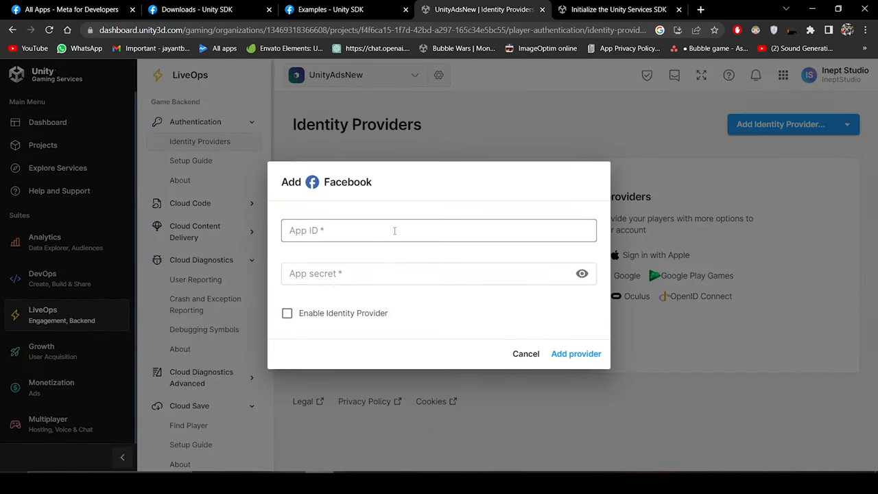
click(439, 230)
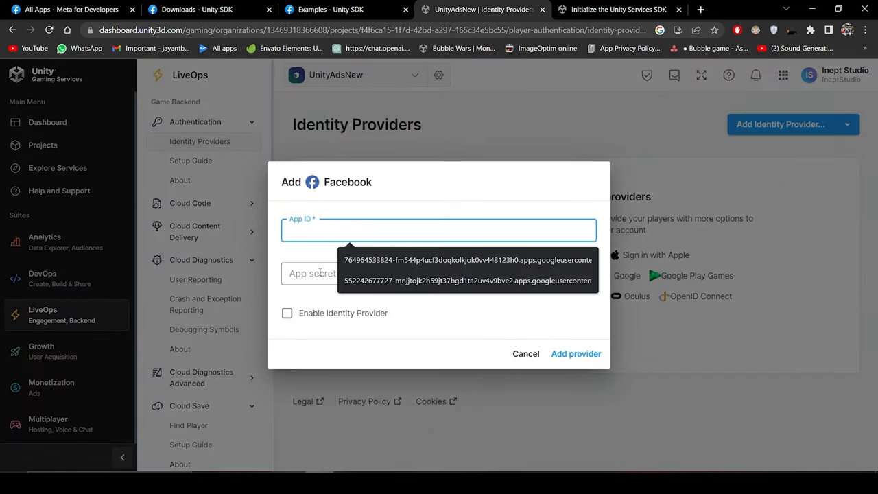
click(439, 273)
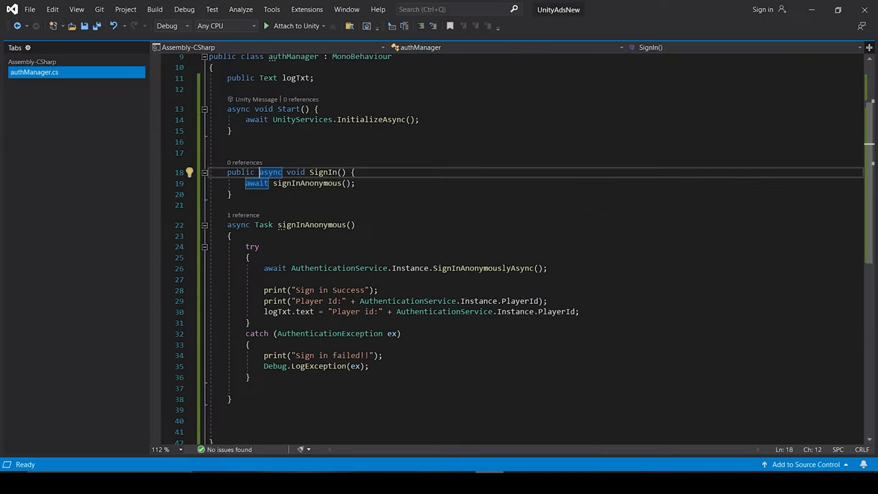
Declare a public facebookToken string field and an async Task signInWithFacebook method.
text(public string facebookToken = "";)
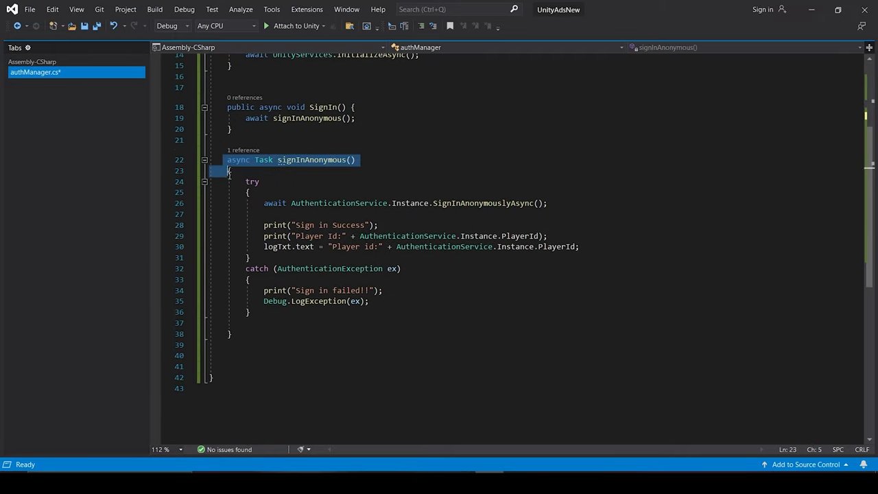
text(async)
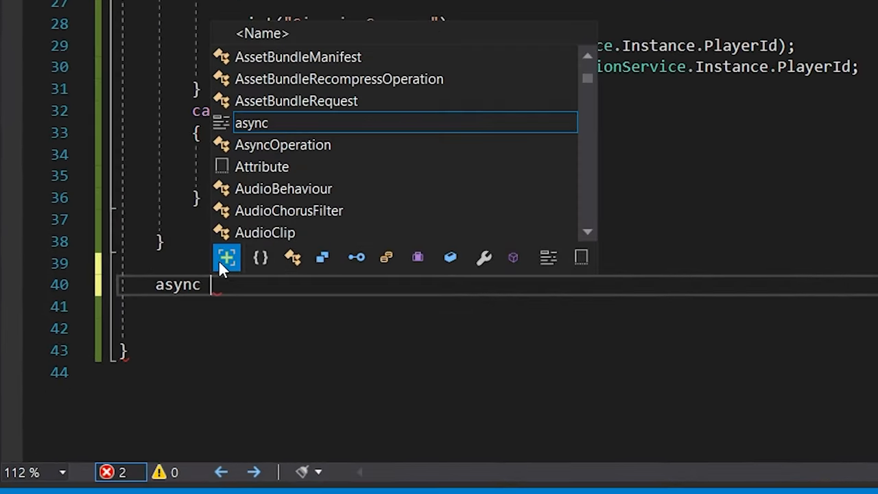
text(Task signInW)
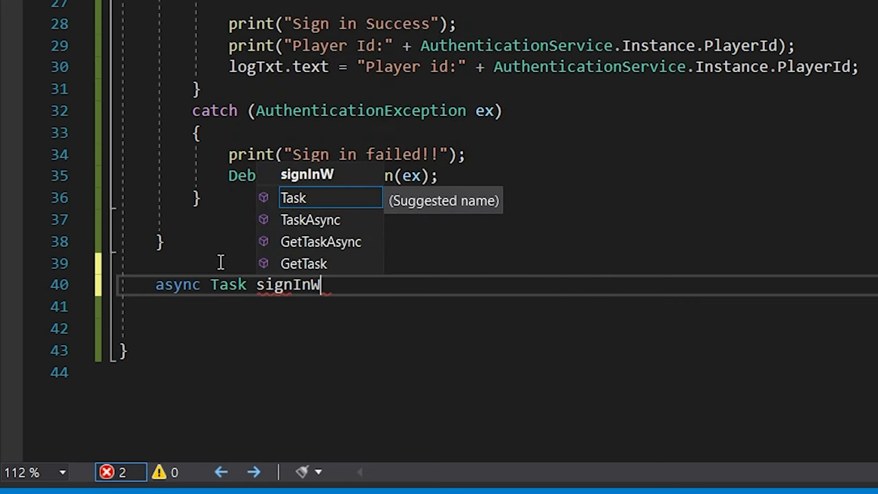
text(ithFacebook() {)
text(await AuthenticationService)
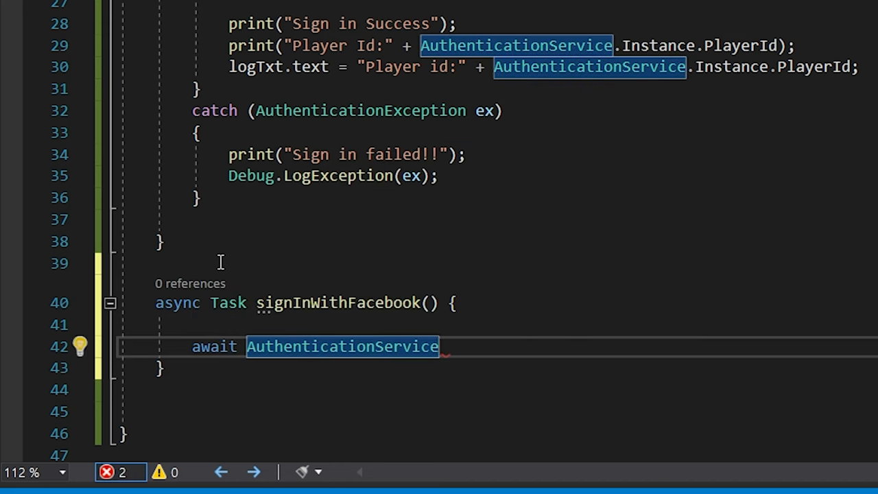
Call AuthenticationService.Instance.SignInWithFacebookAsync(token) and select it for wrapping in try-catch.
text(.Instance.signinwithfa)
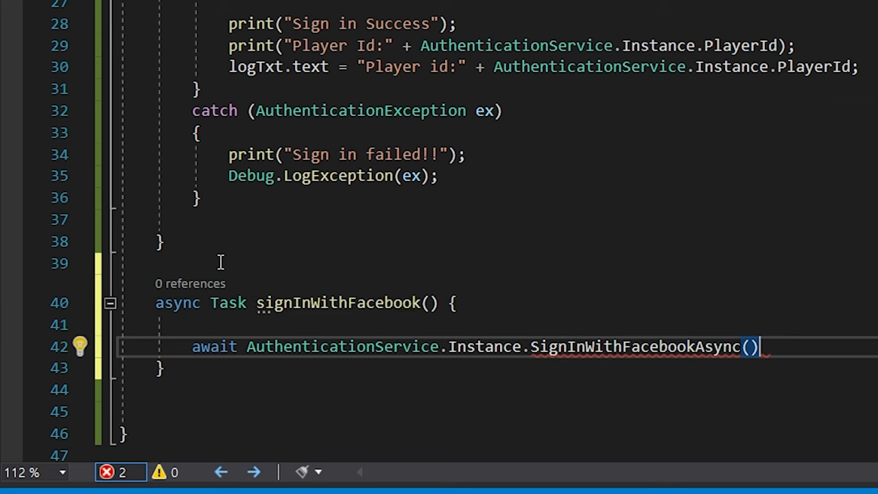
text(string)
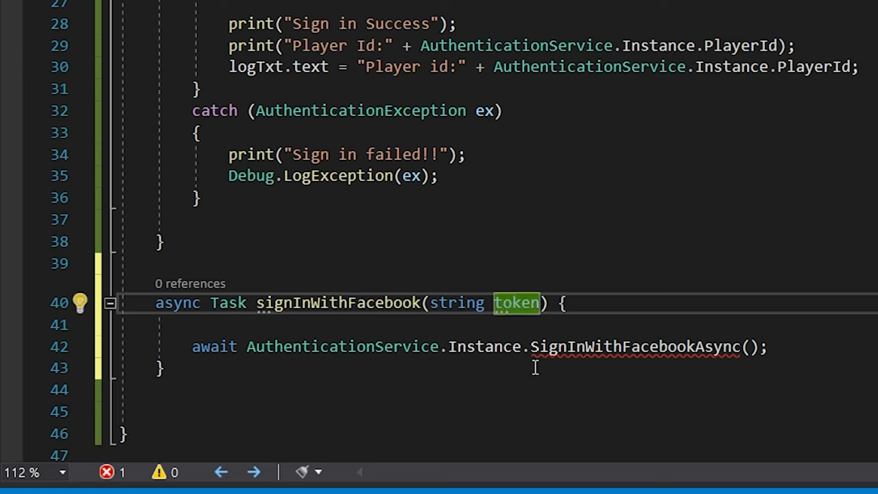
text(token)
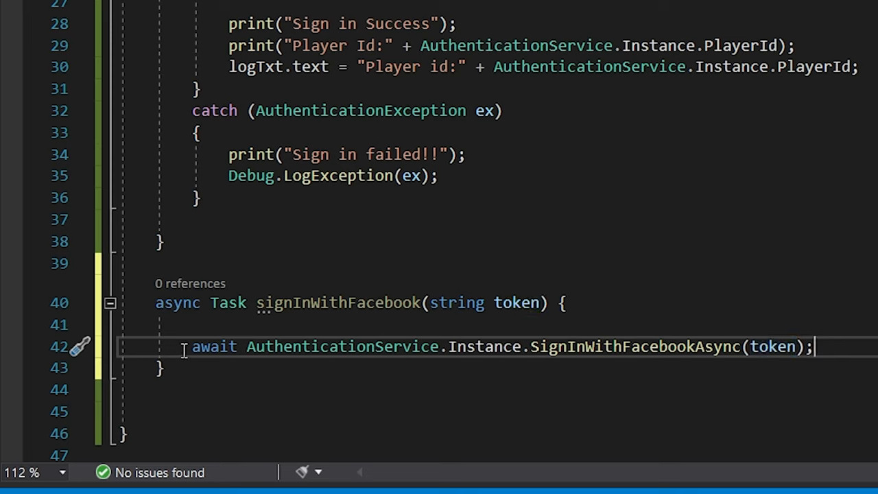
drag(192, 345, 679, 345)
text(try)
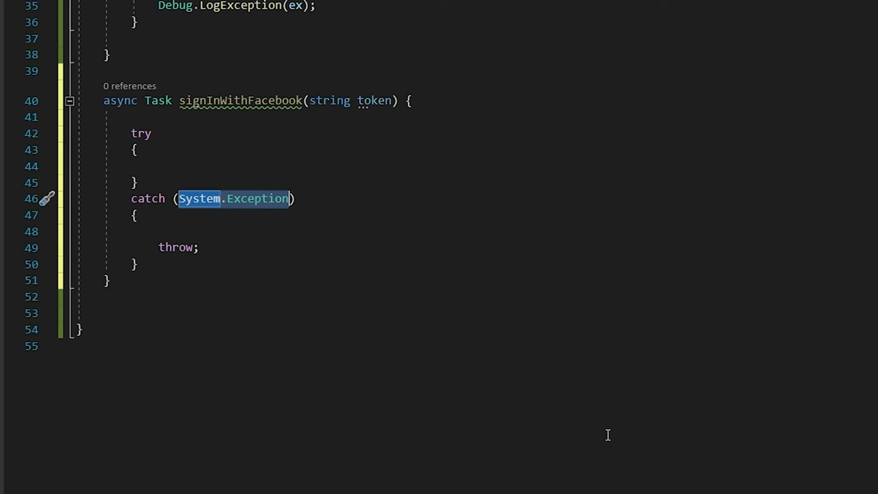
Wrap the Facebook call in try with a success print, catching AuthenticationException and RequestFailedException.
text(await AuthenticationService.Instance.SignInWithFacebookAsync(token);)
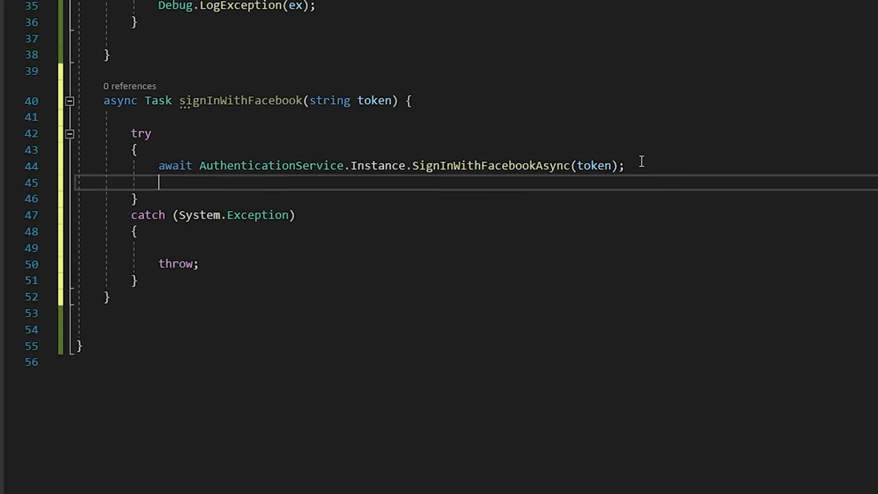
text(print();)
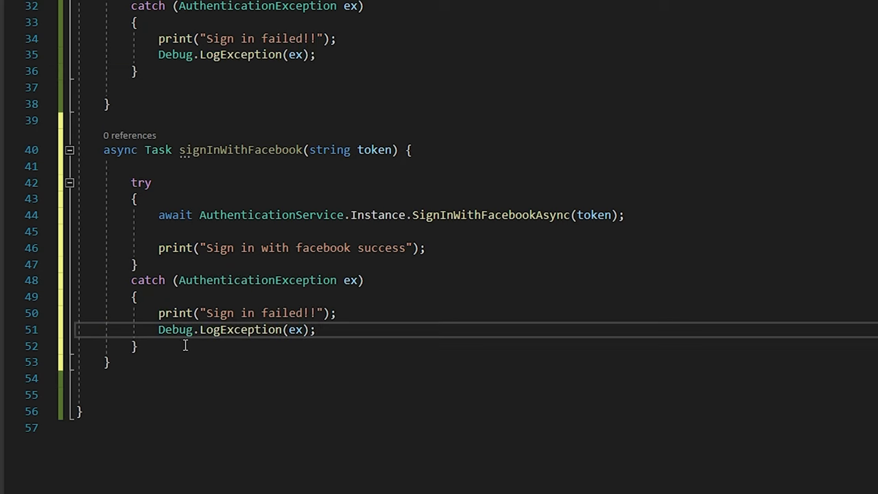
text(catch { })
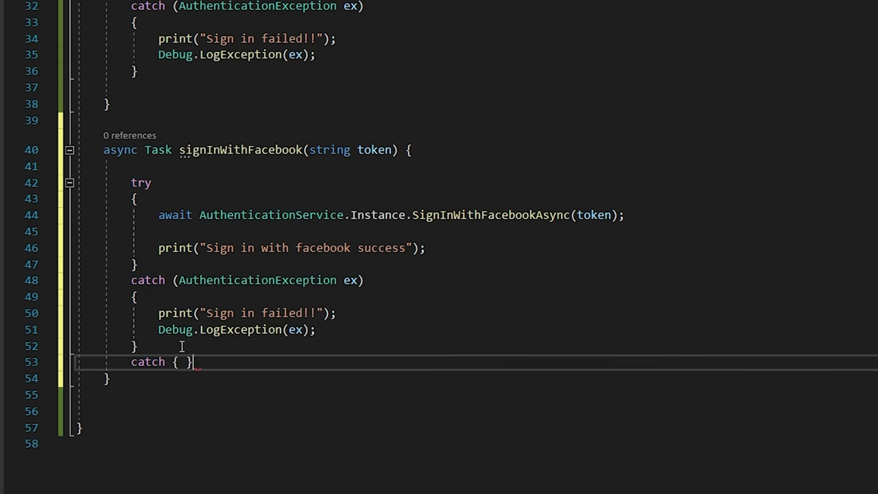
key(Enter)
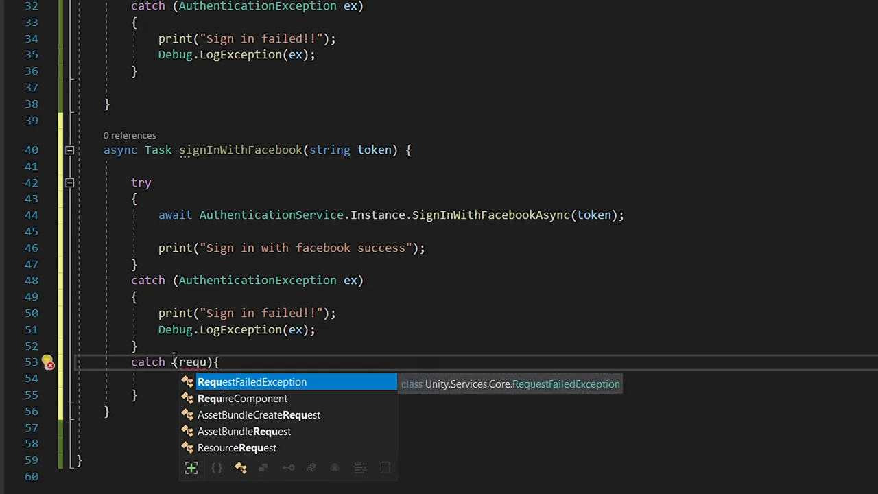
key(Tab)
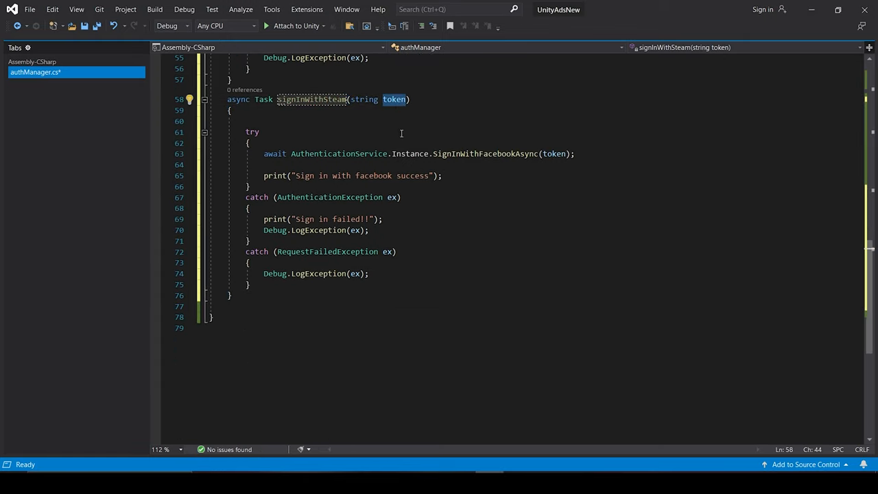
Replace SignInWithFacebookAsync with SignInWithSteamAsync inside the signInWithSteam method.
double_click(486, 154)
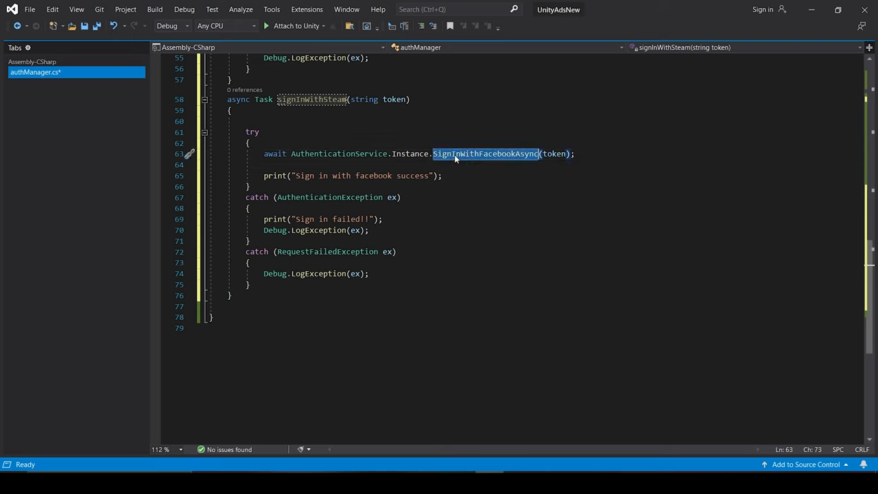
text(signInwithst)
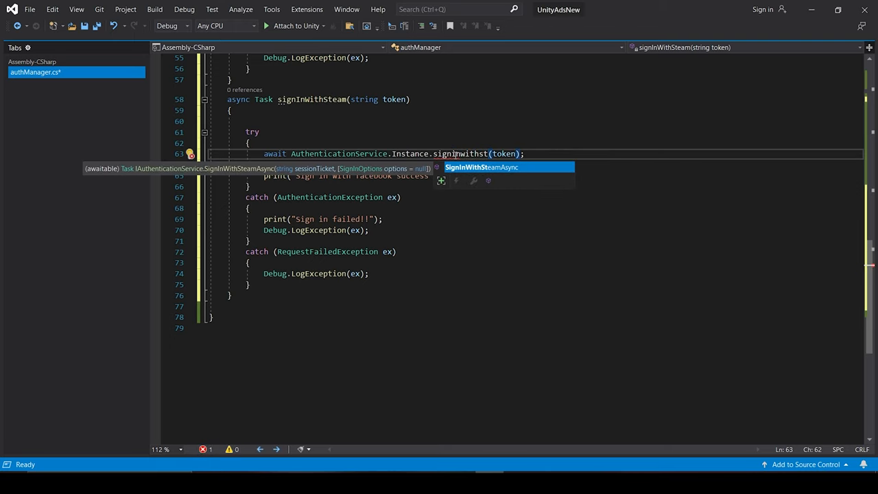